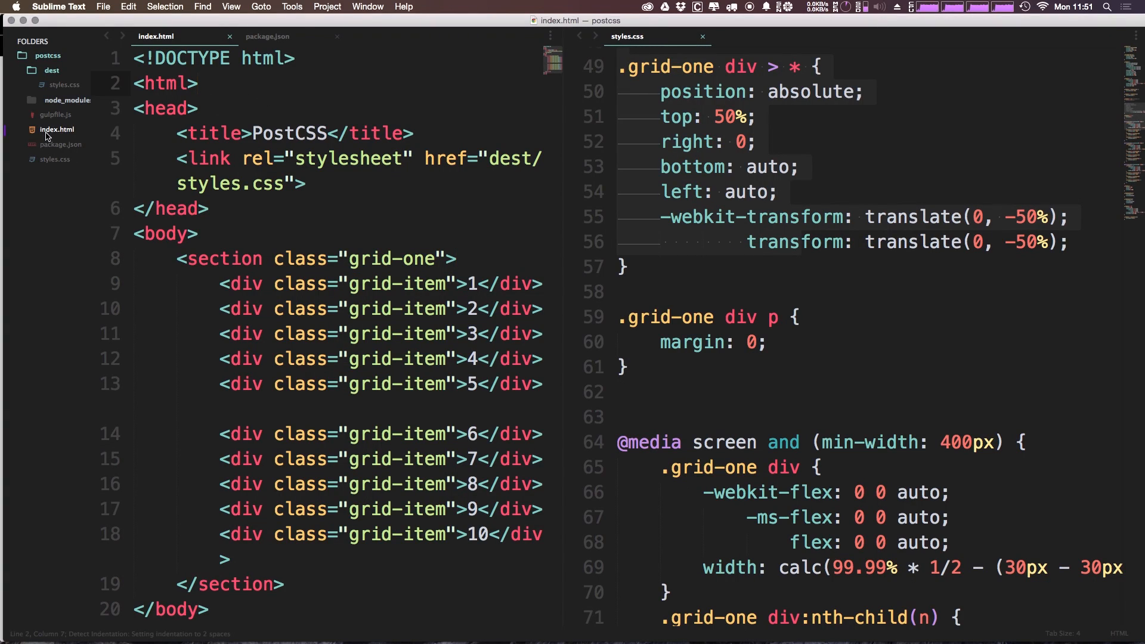
Check the default sidebar menus for index.html and dest, then install SideBarEnhancements by searching 'side'.
right_click(56, 129)
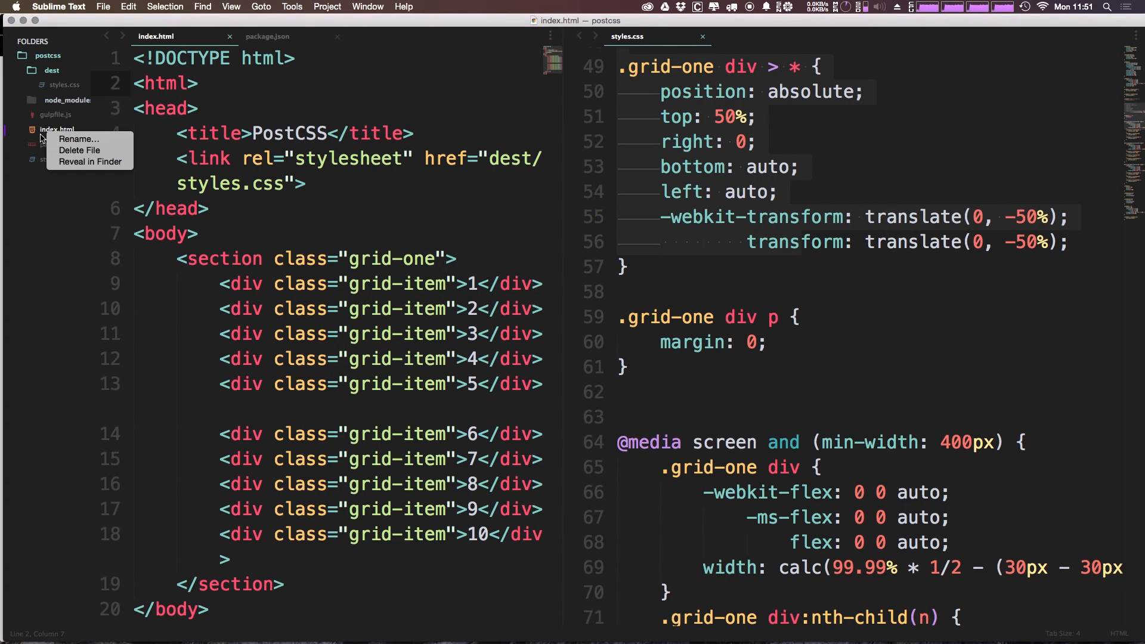
mouse_move(77, 139)
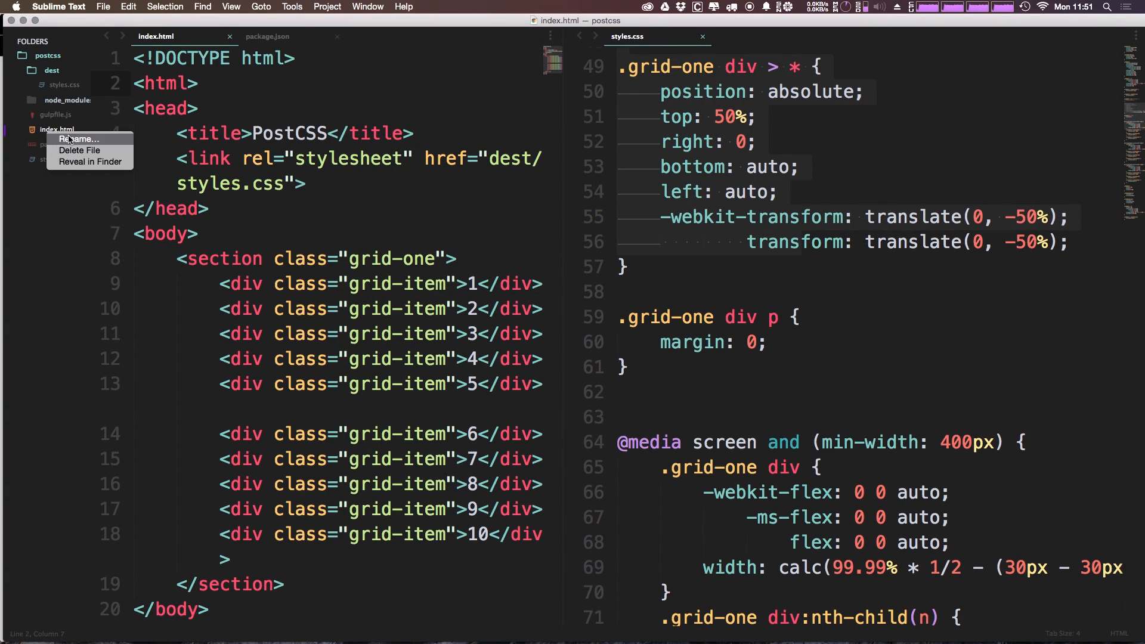
mouse_move(89, 162)
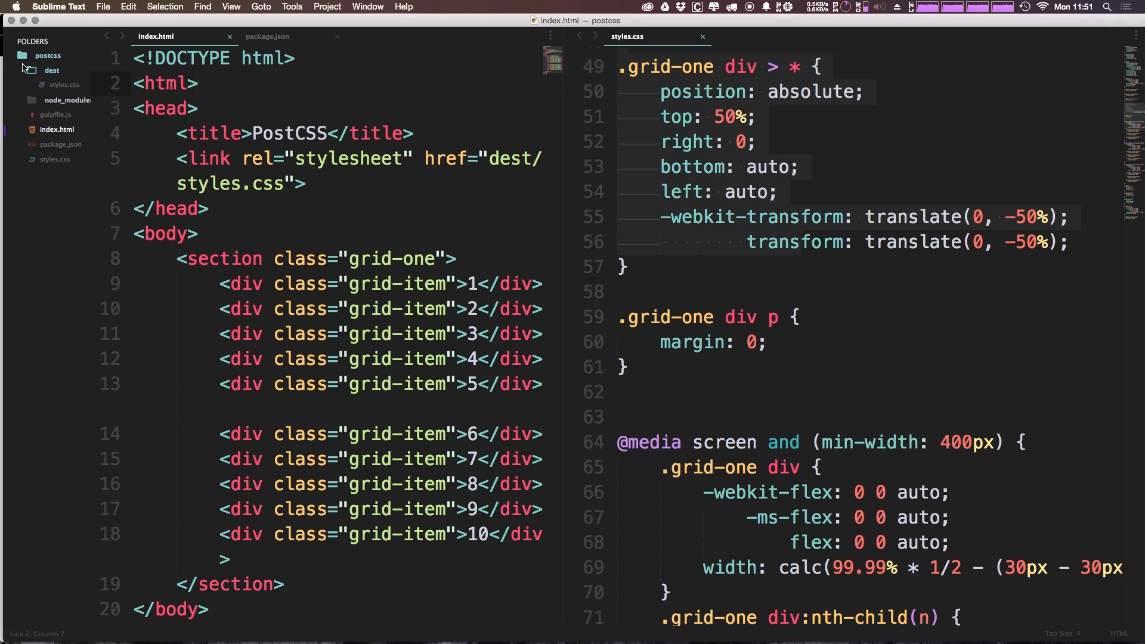
right_click(49, 54)
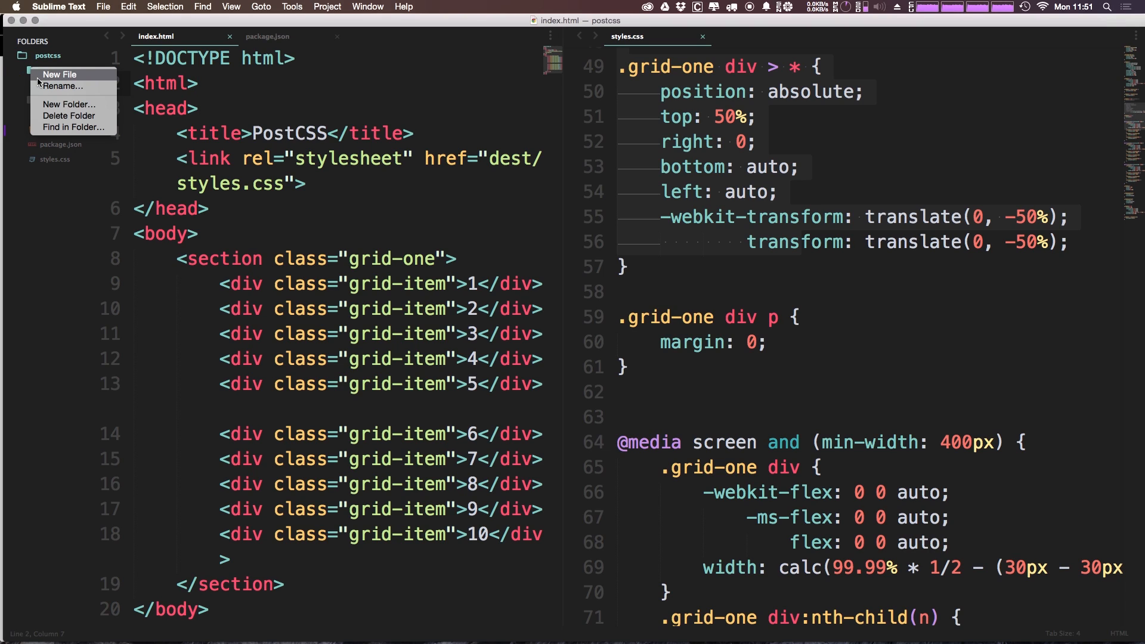
mouse_move(61, 85)
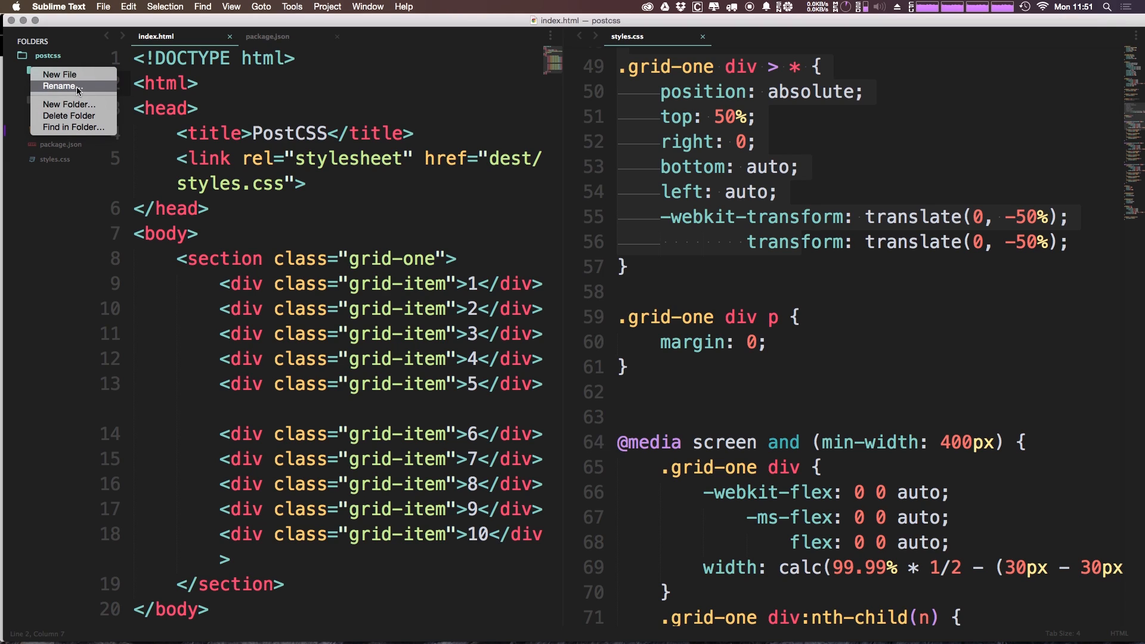
mouse_move(69, 104)
text(bro)
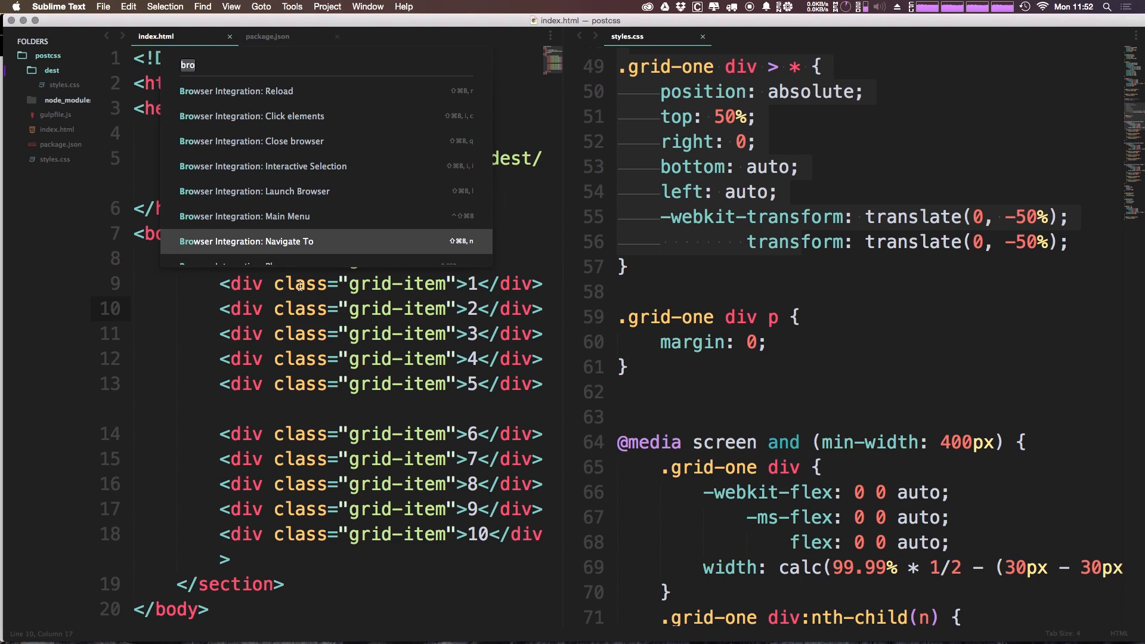
key(escape)
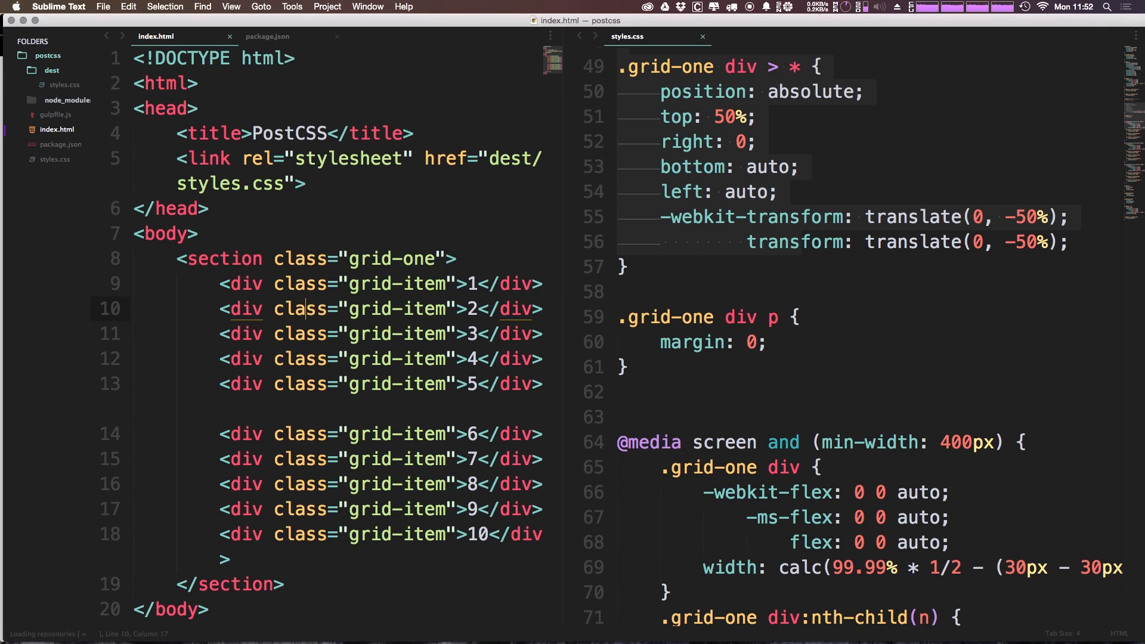
text(s)
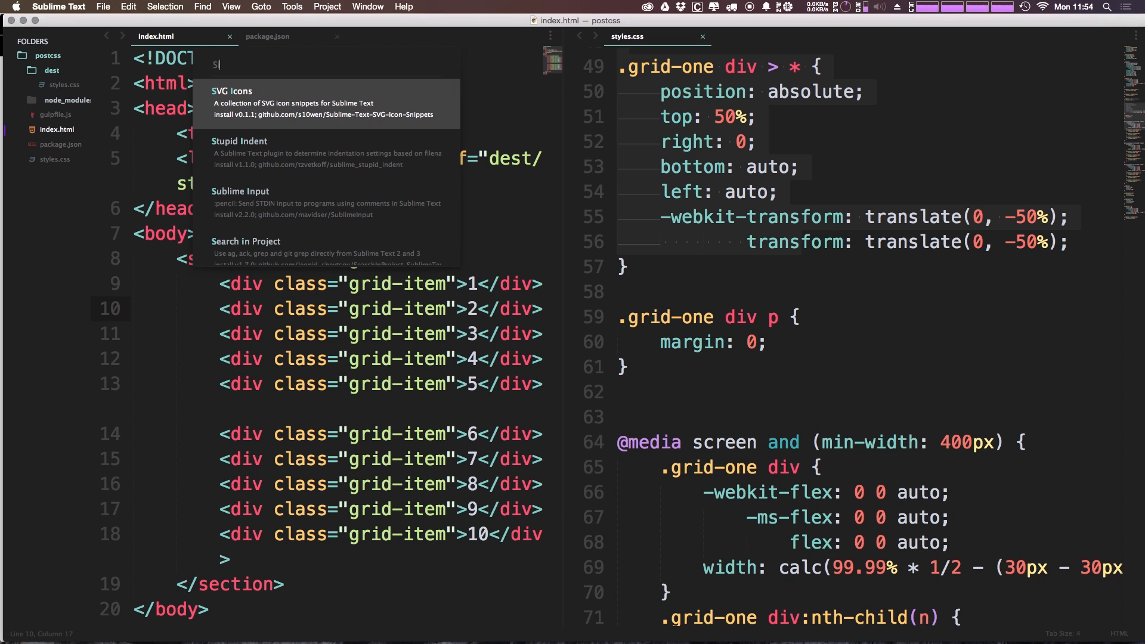
text(ide)
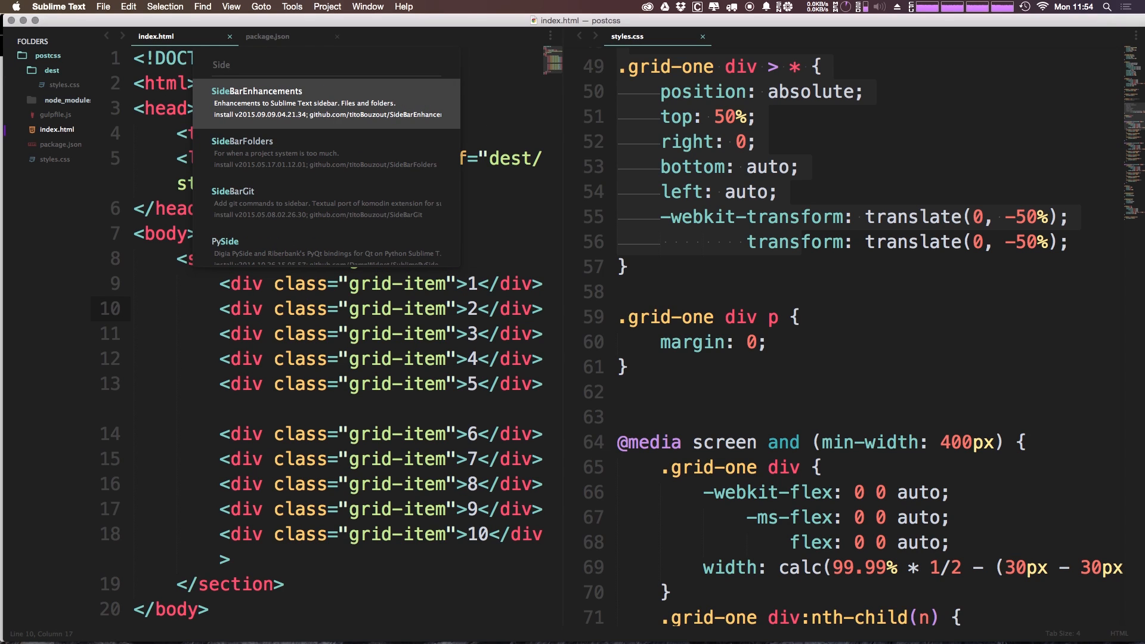
click(255, 102)
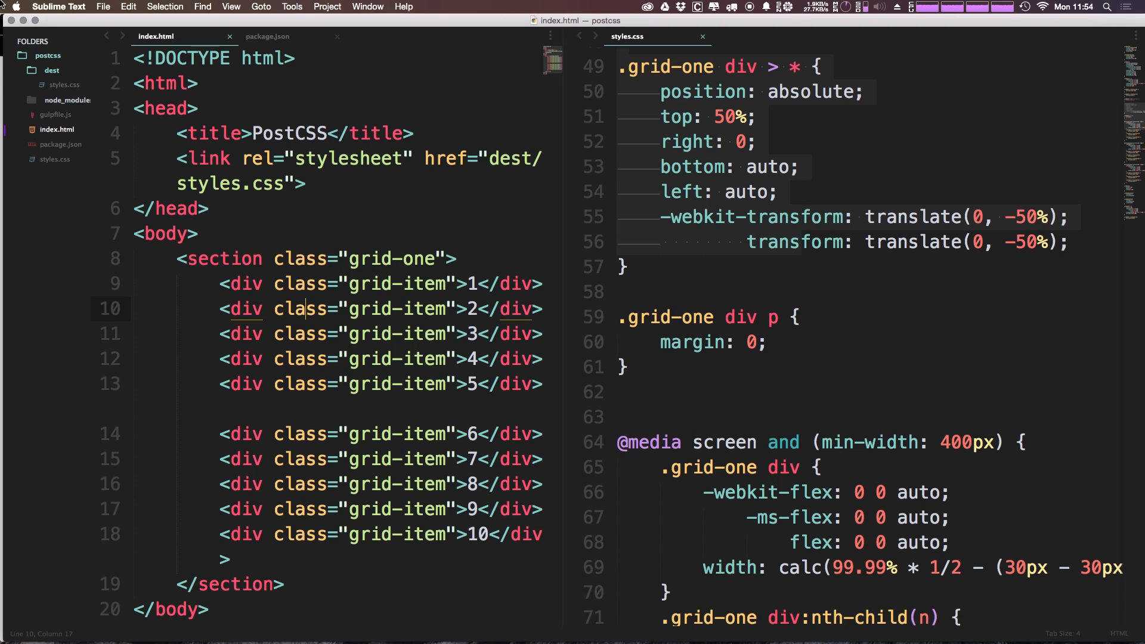
mouse_move(91, 251)
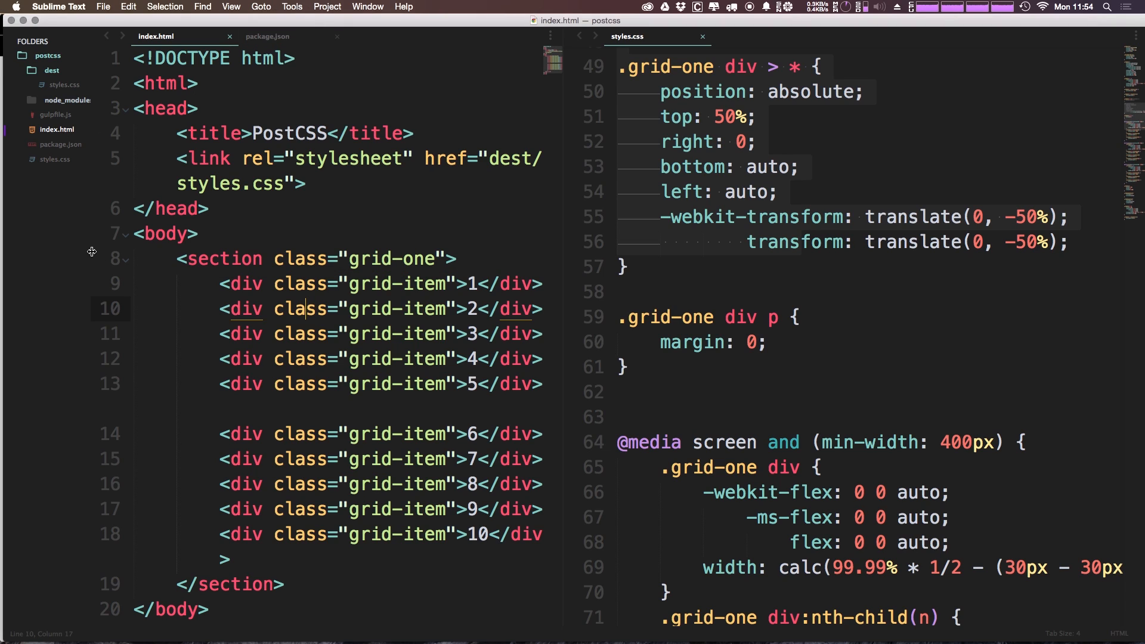
mouse_move(3, 363)
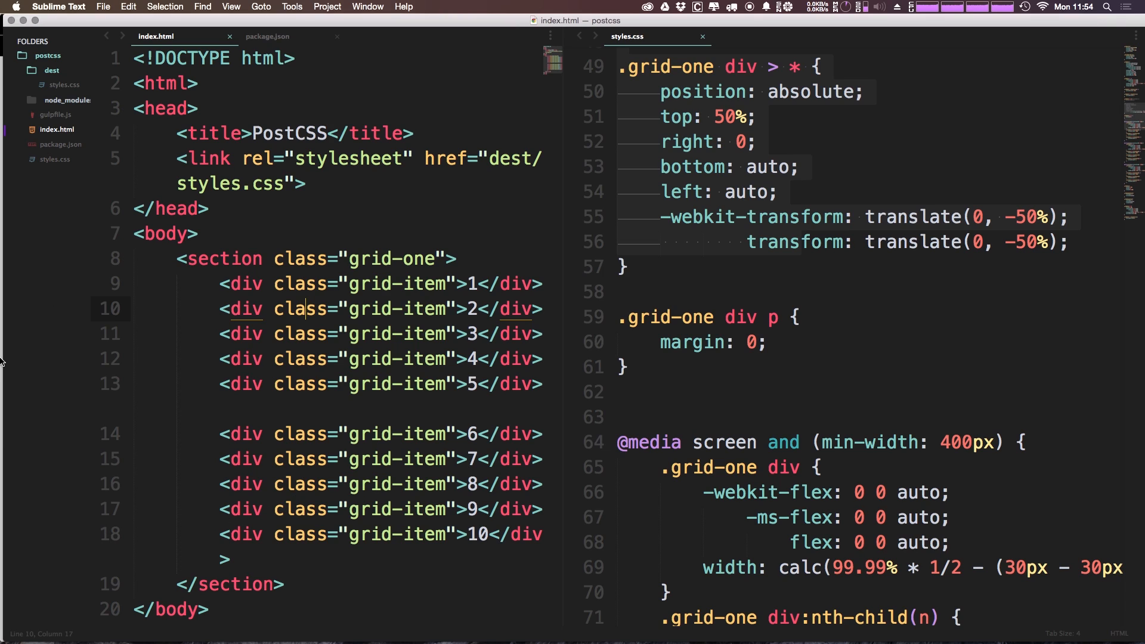
mouse_move(34, 126)
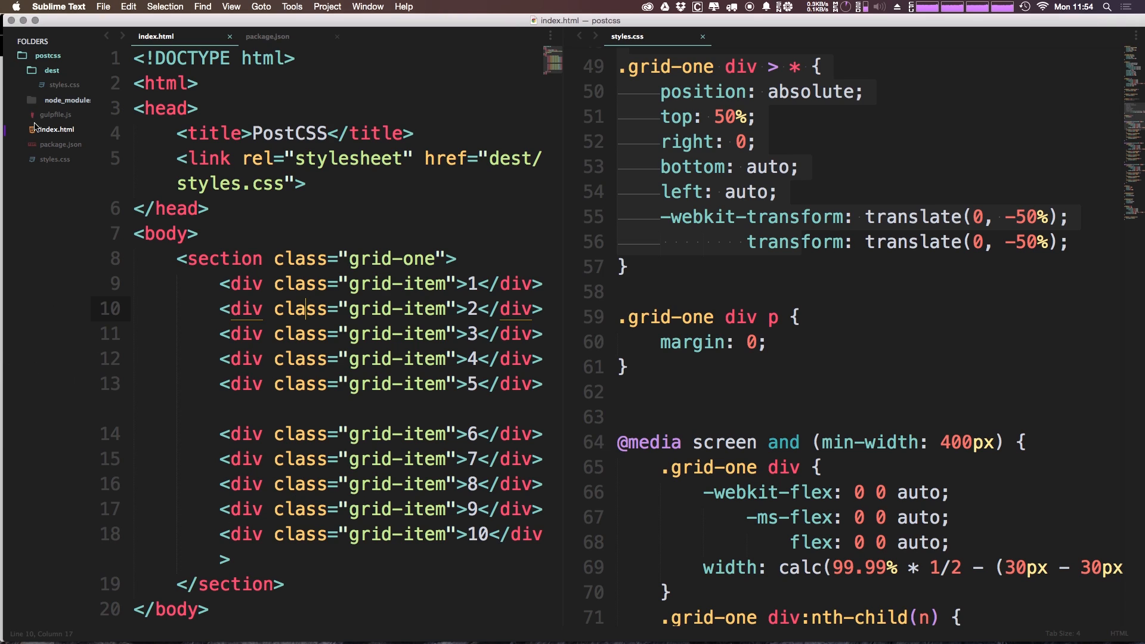
right_click(53, 129)
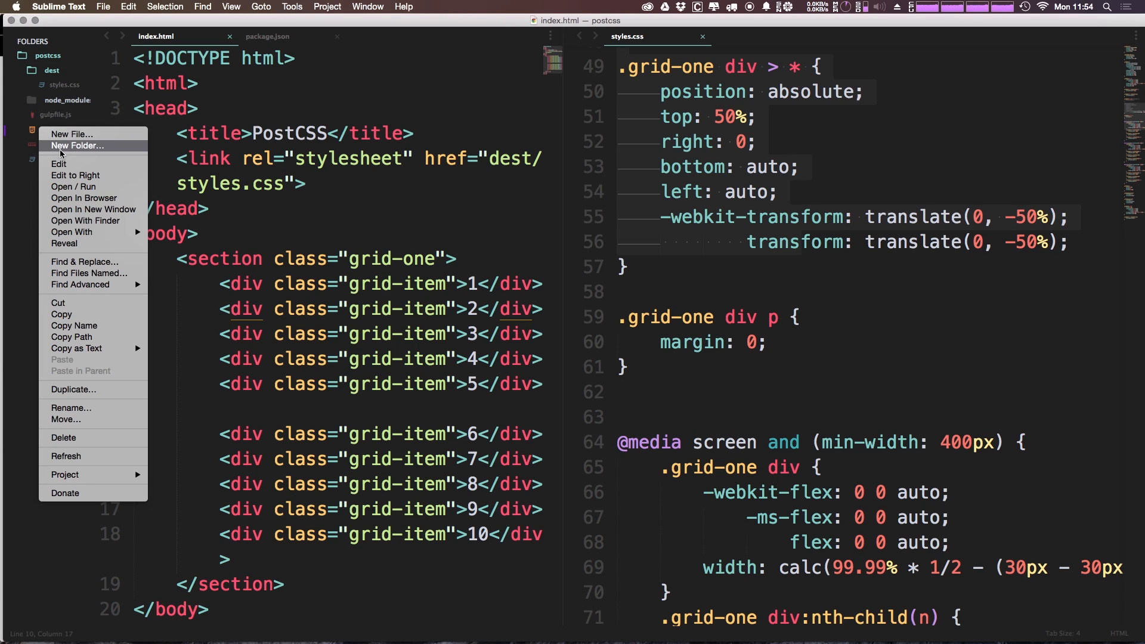
mouse_move(62, 161)
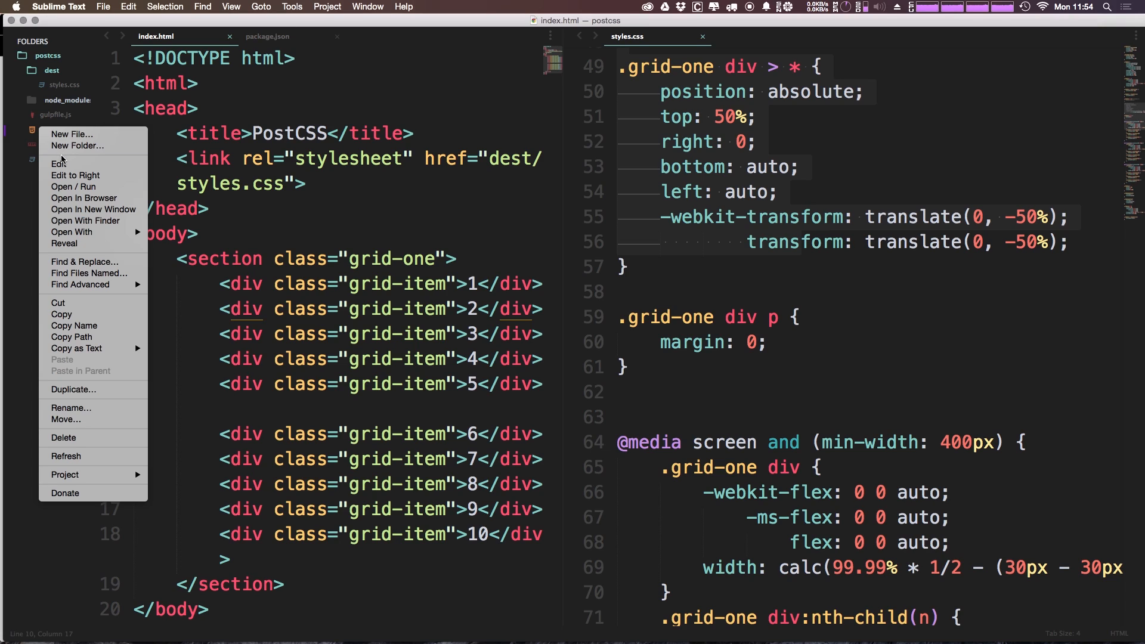
mouse_move(84, 198)
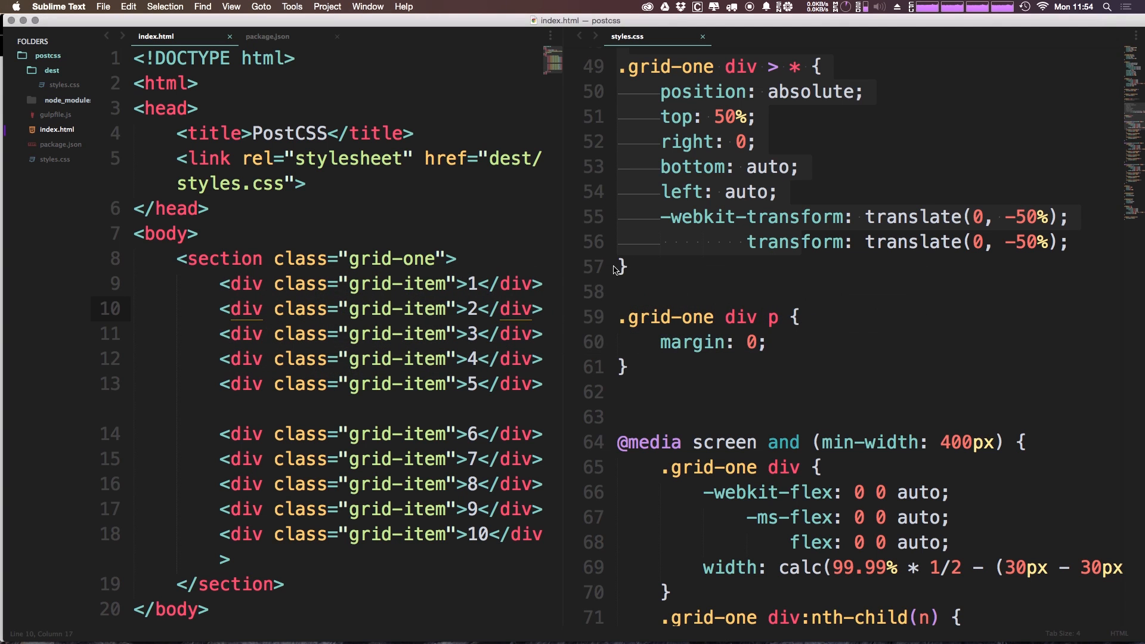
mouse_move(2, 186)
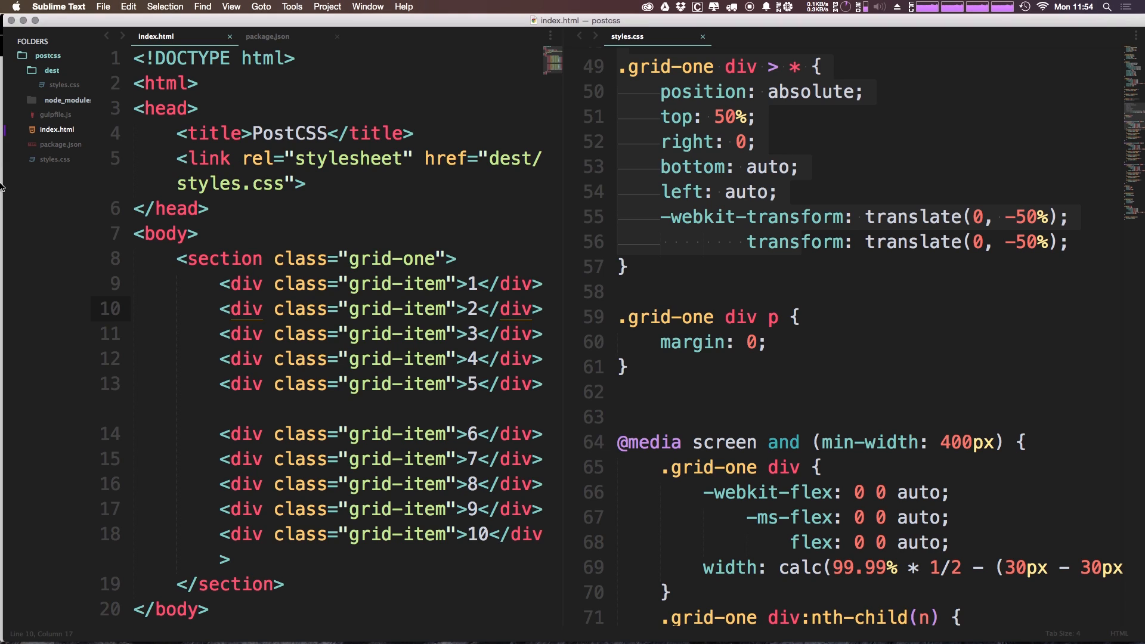
mouse_move(66, 134)
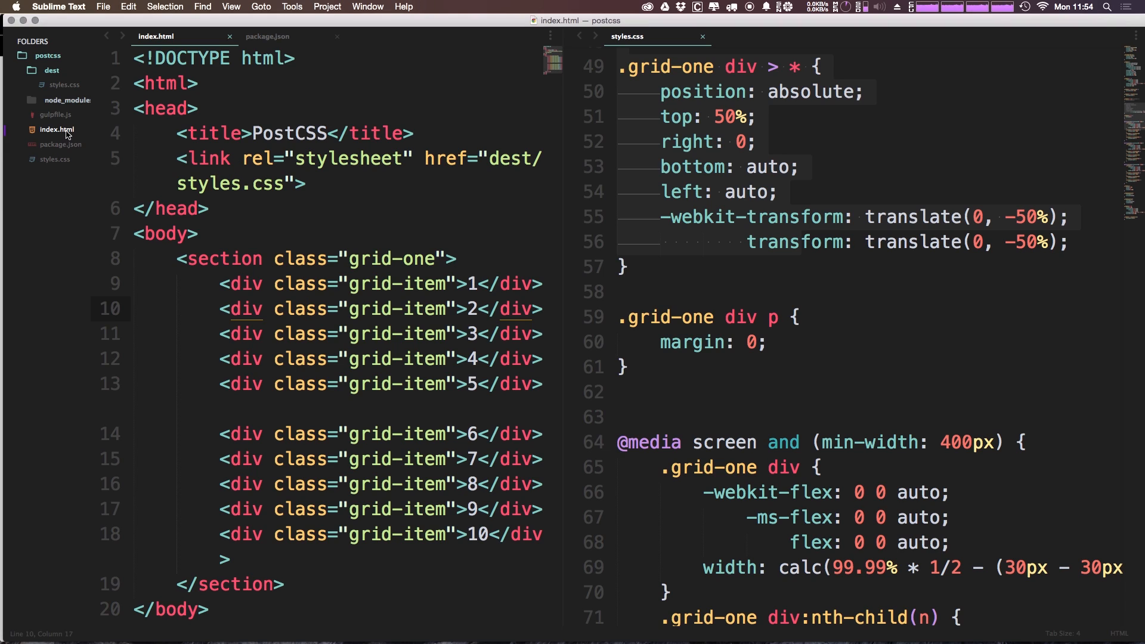
right_click(56, 130)
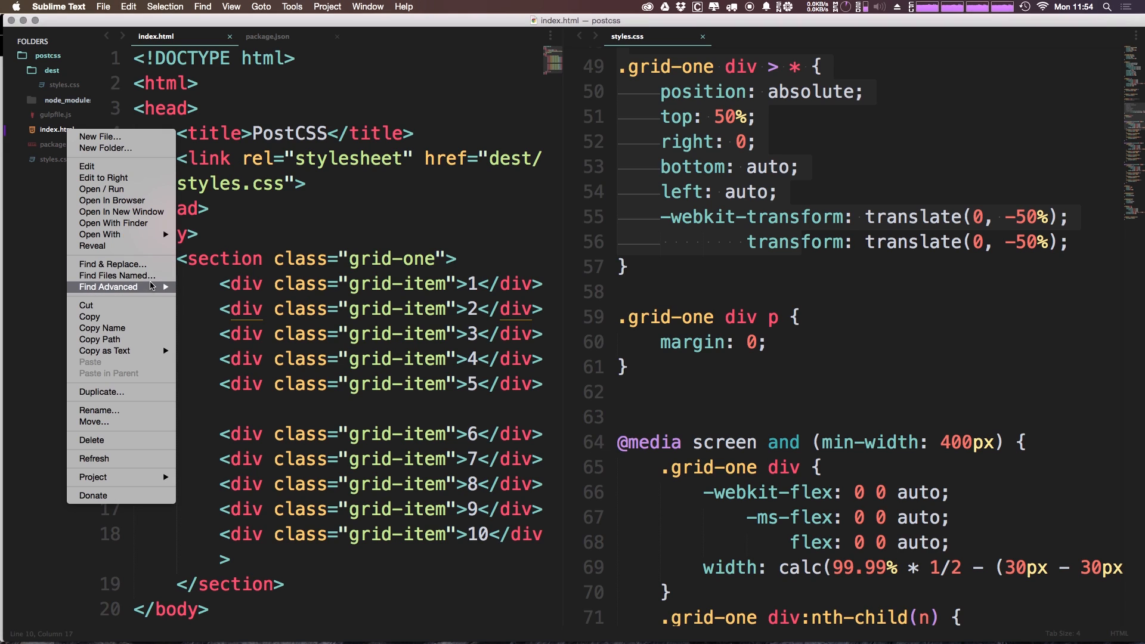
mouse_move(99, 339)
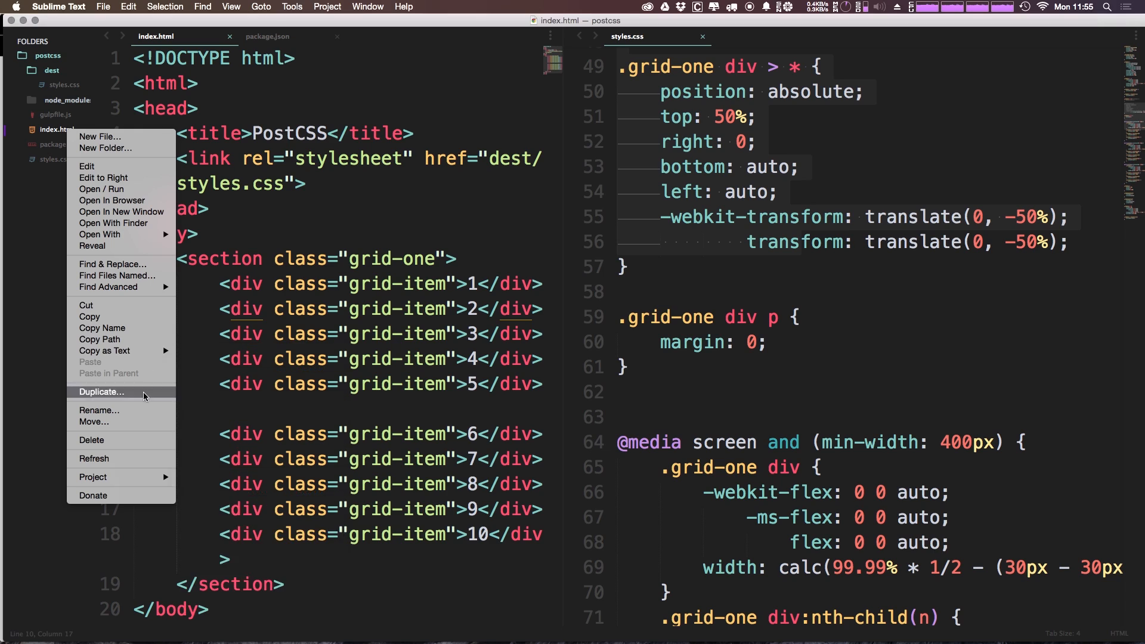
mouse_move(150, 410)
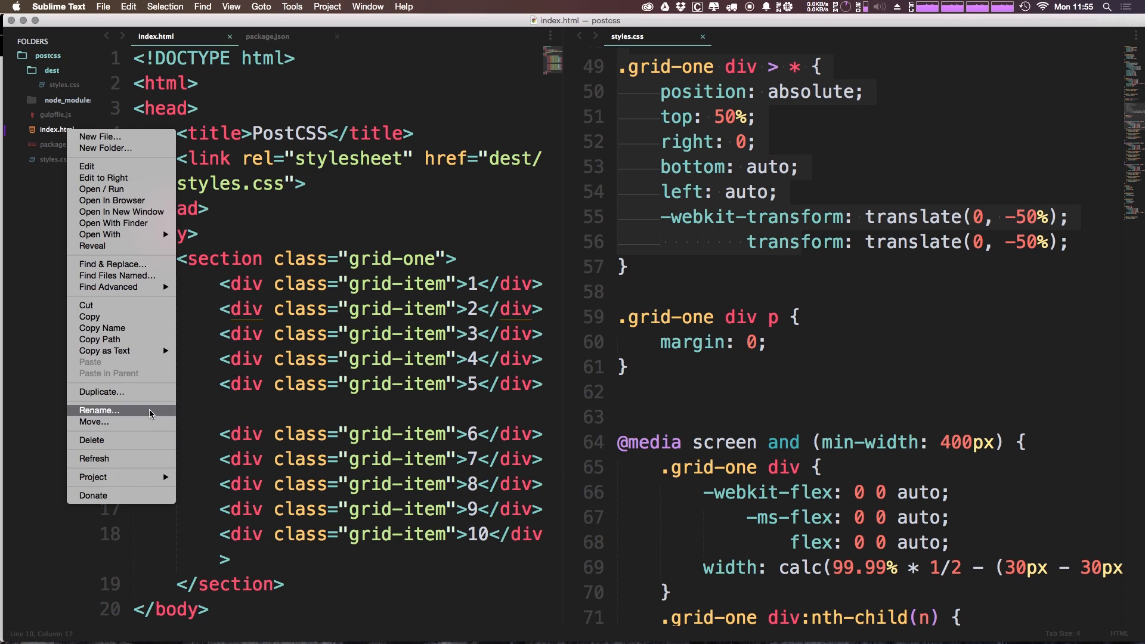
mouse_move(156, 473)
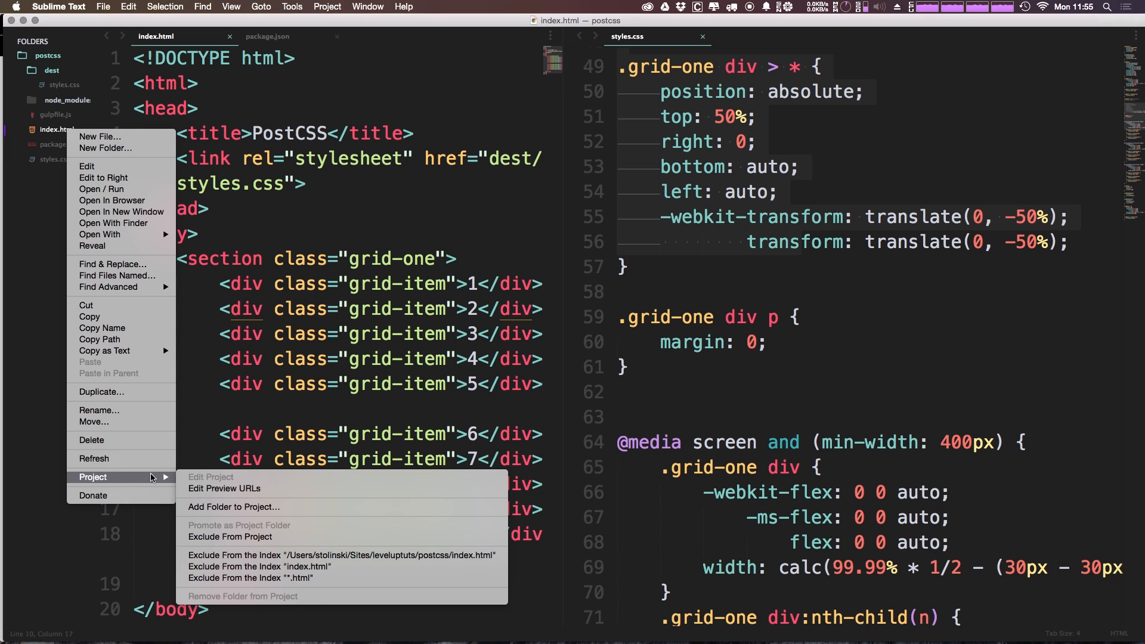
mouse_move(230, 537)
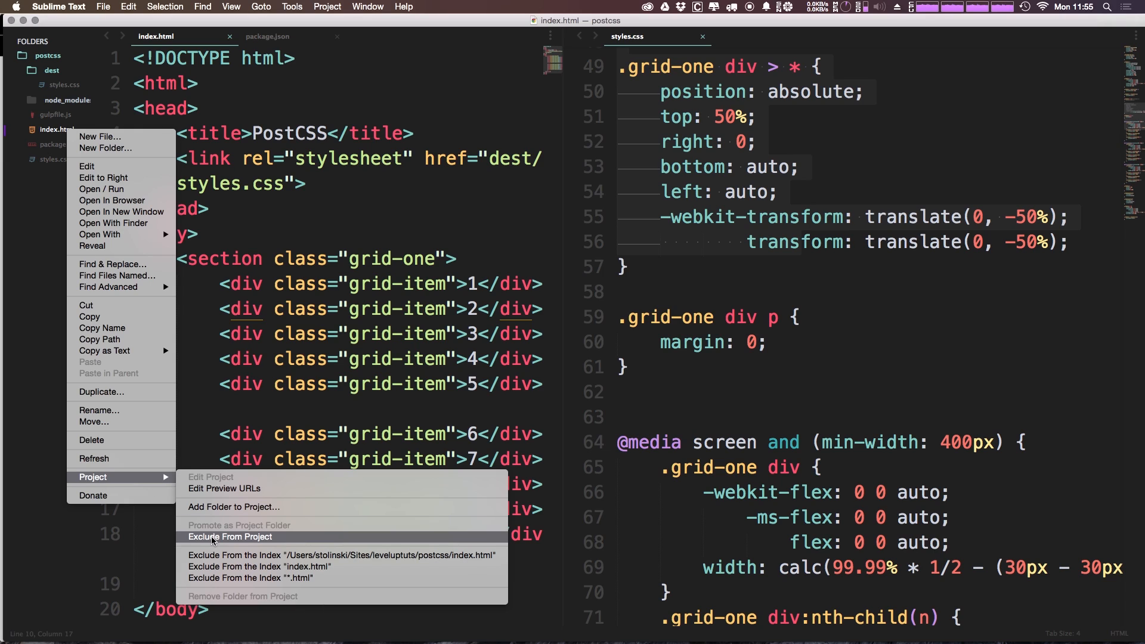
mouse_move(234, 506)
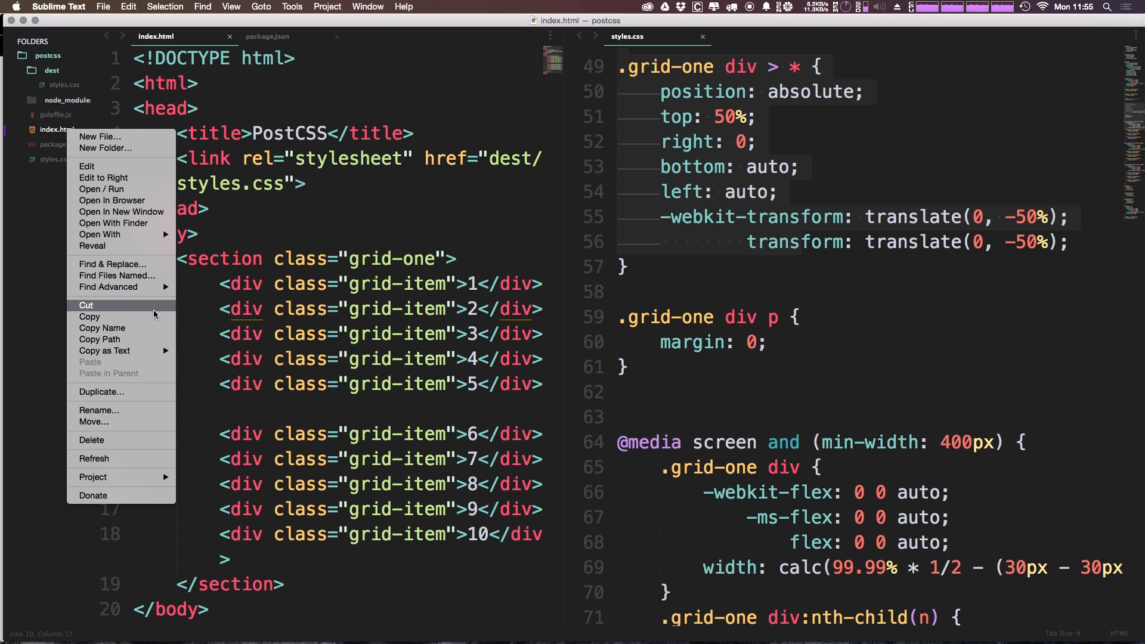
mouse_move(182, 238)
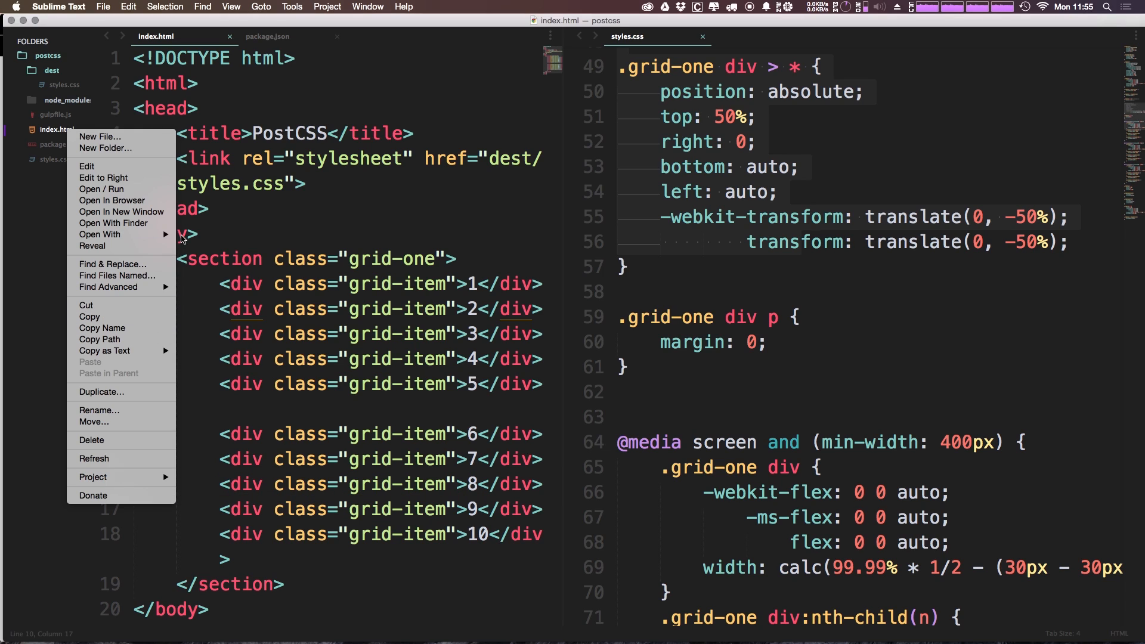
mouse_move(364, 189)
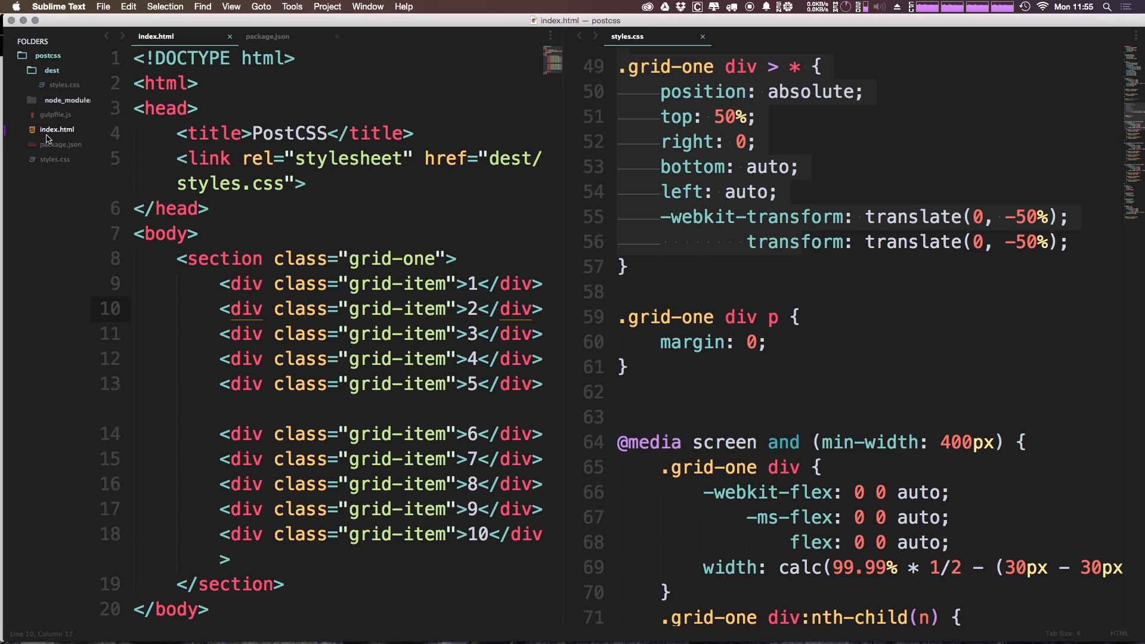
mouse_move(36, 234)
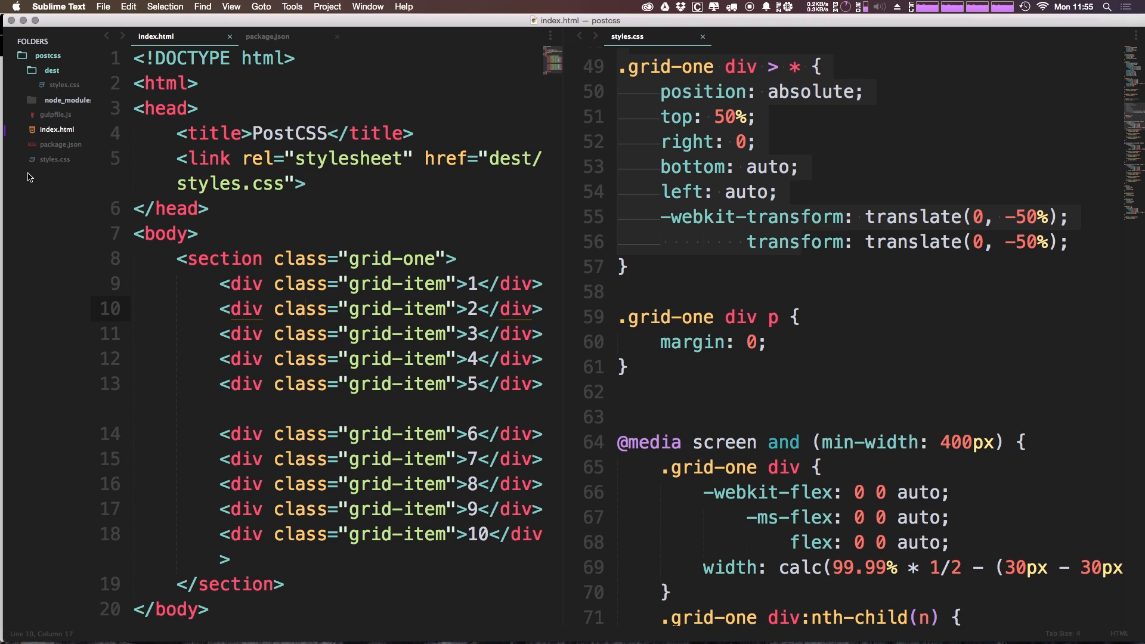
mouse_move(144, 114)
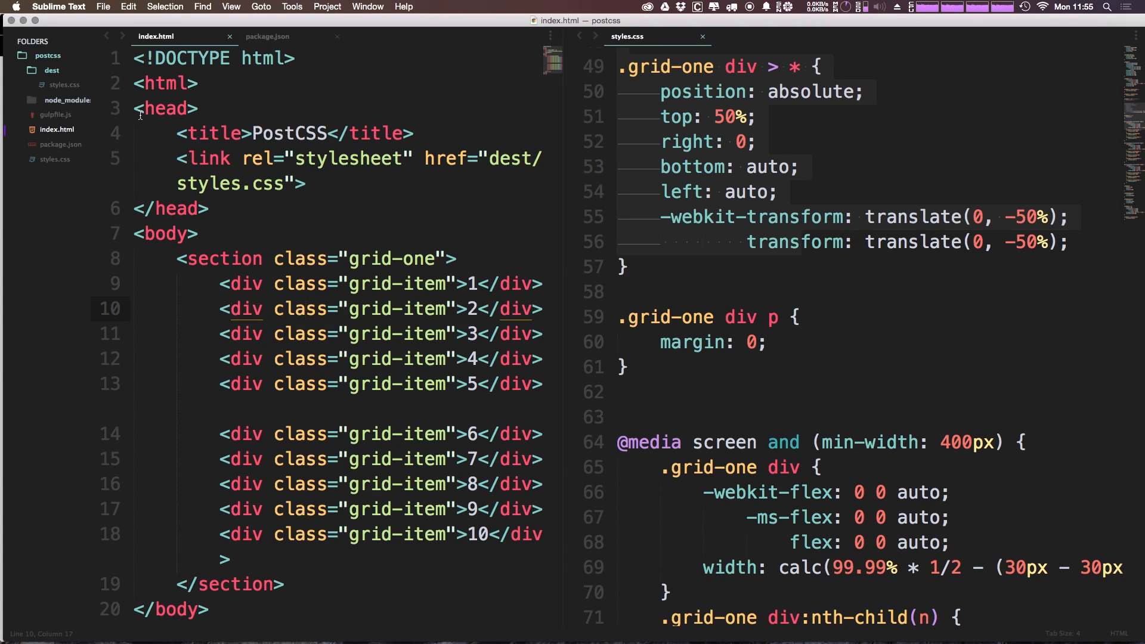
mouse_move(39, 140)
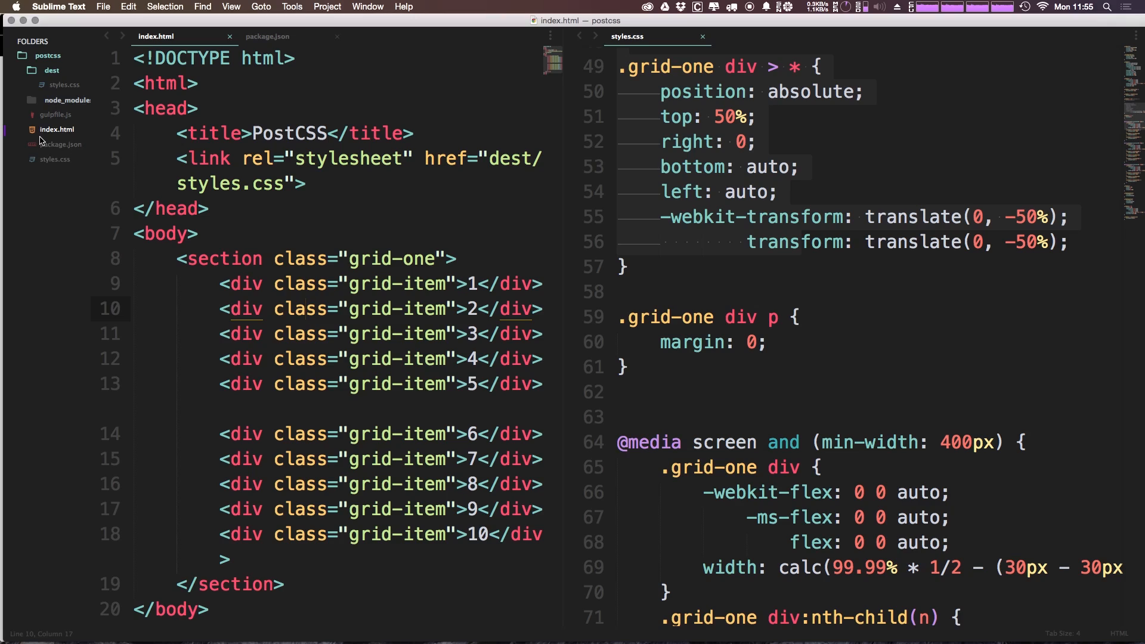
mouse_move(22, 204)
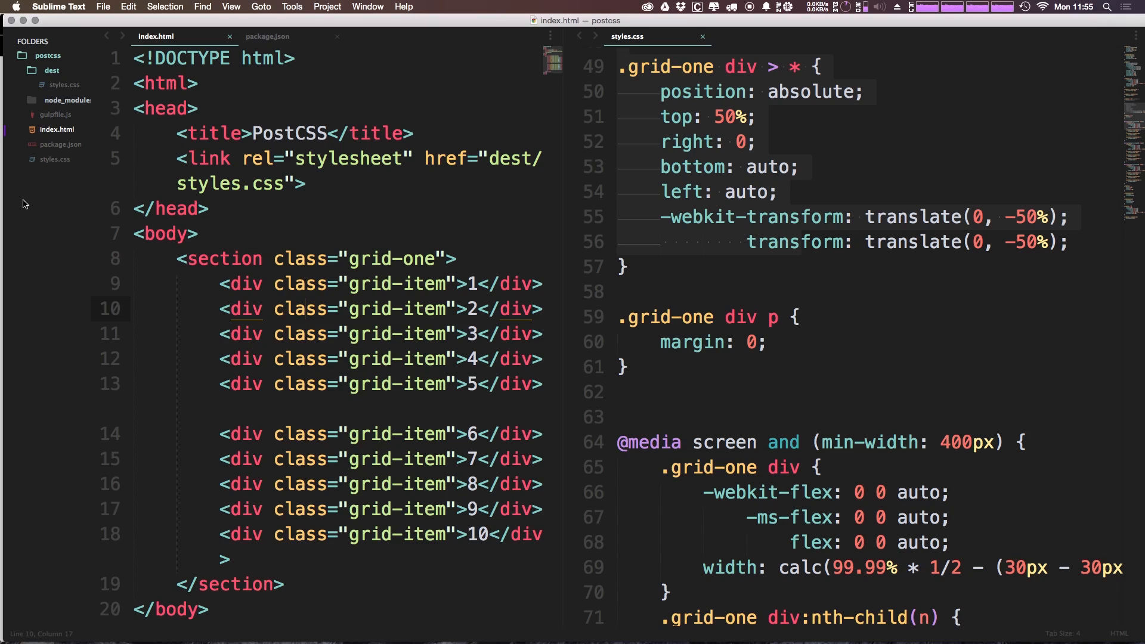
mouse_move(28, 220)
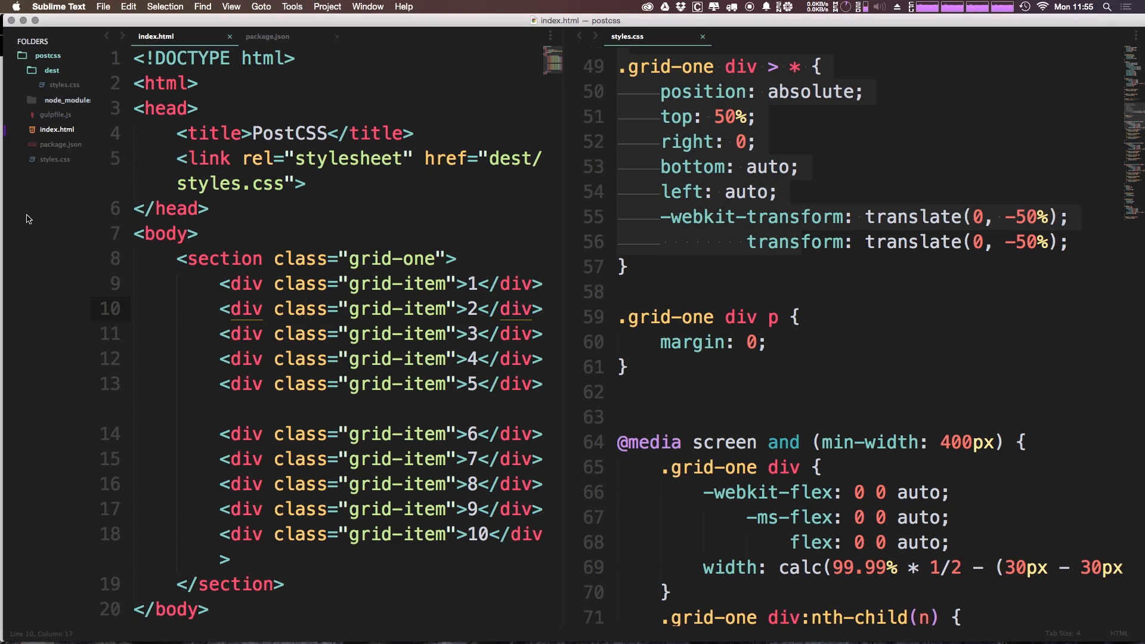
mouse_move(164, 176)
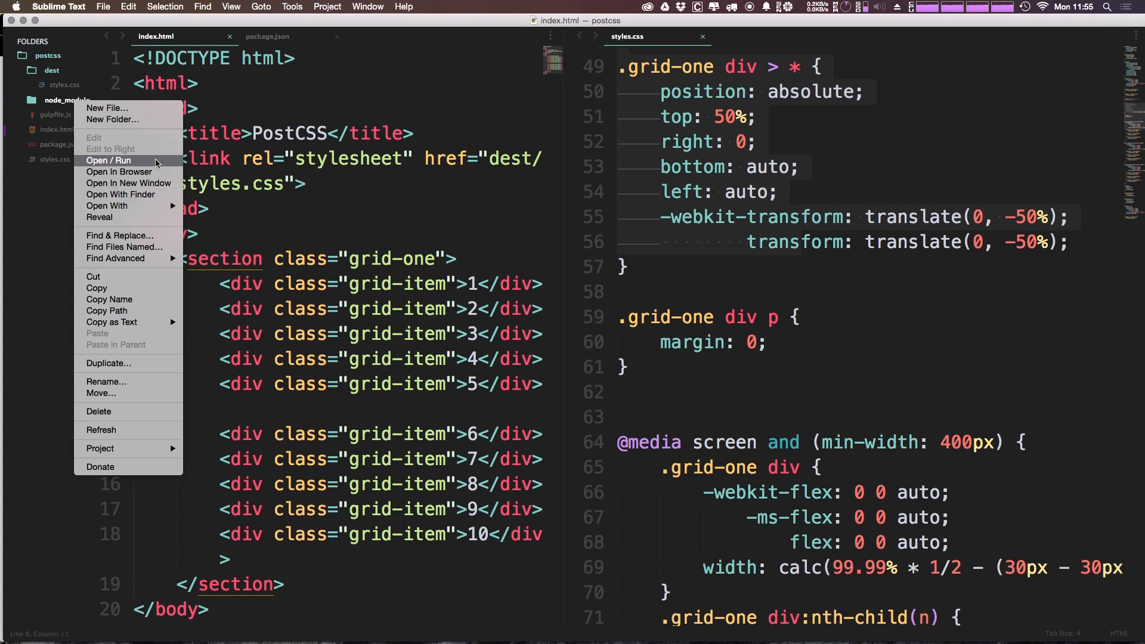
mouse_move(139, 188)
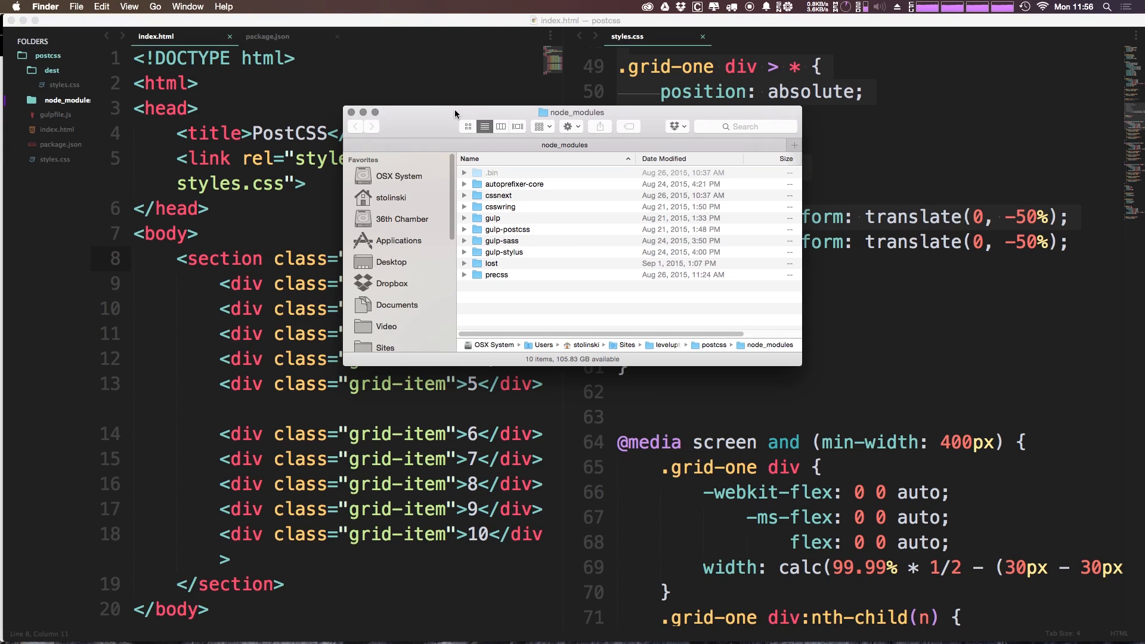
Close the Finder window showing the node_modules folder.
click(351, 111)
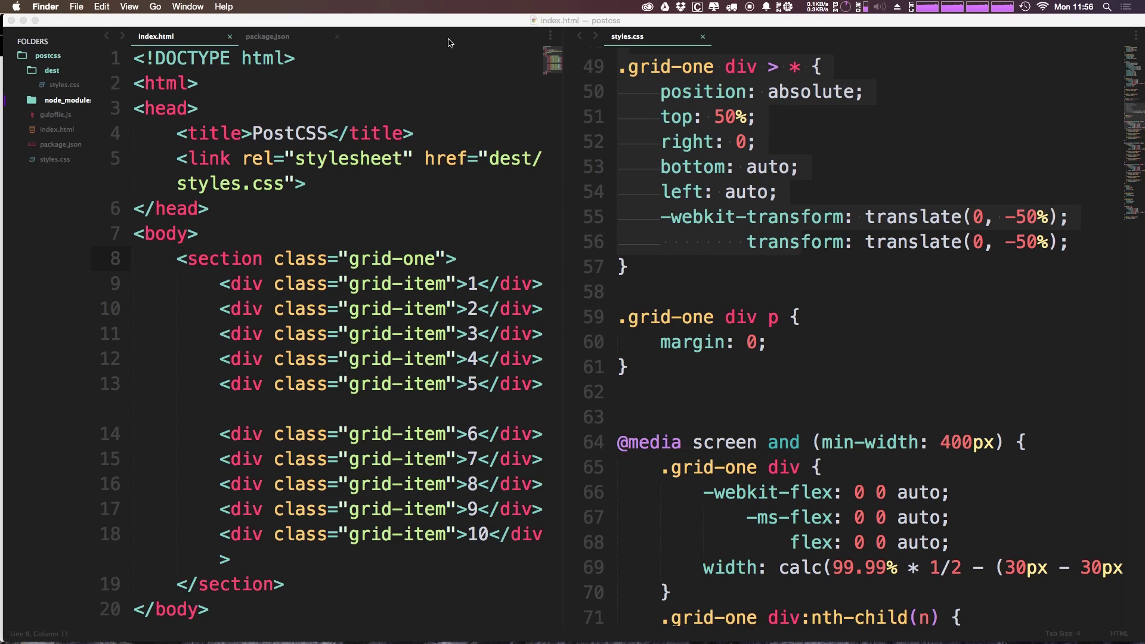
mouse_move(459, 17)
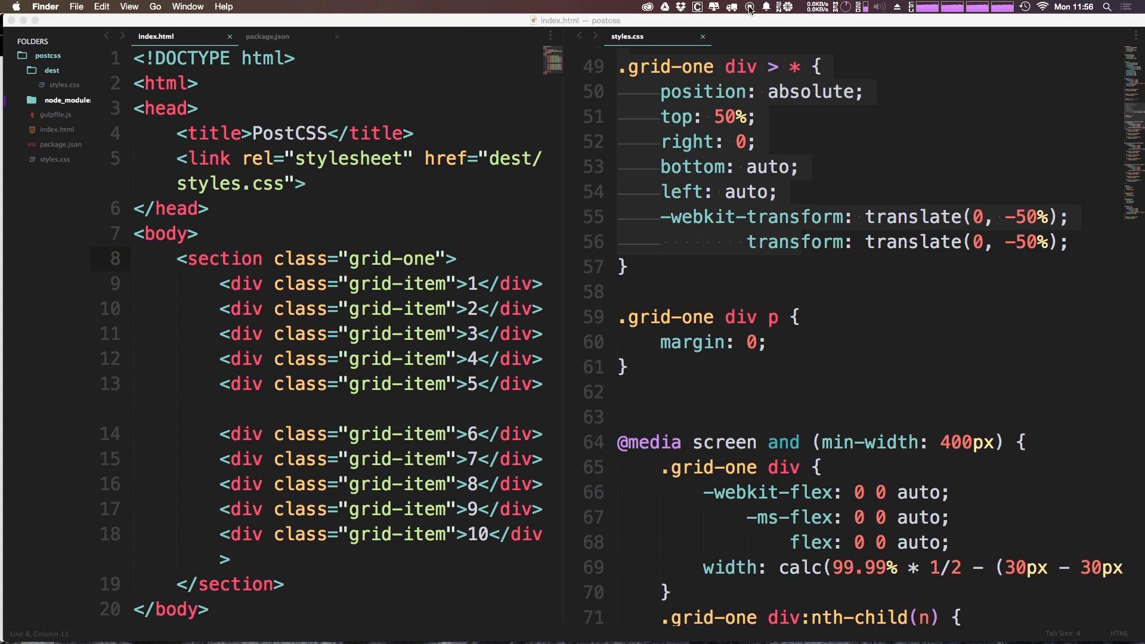
mouse_move(571, 52)
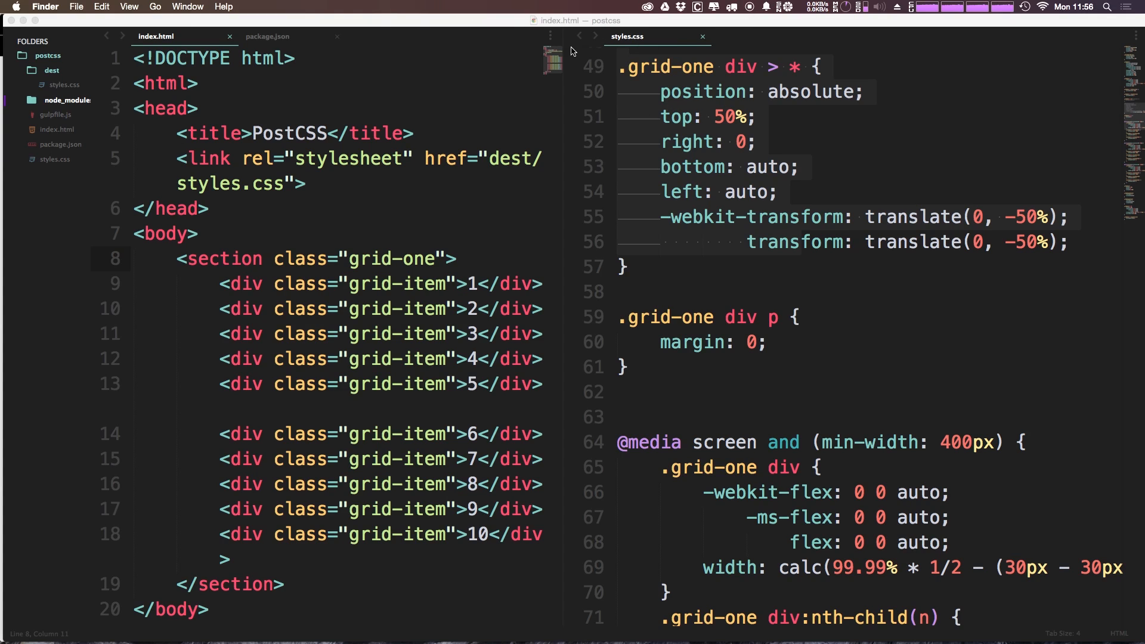
mouse_move(569, 55)
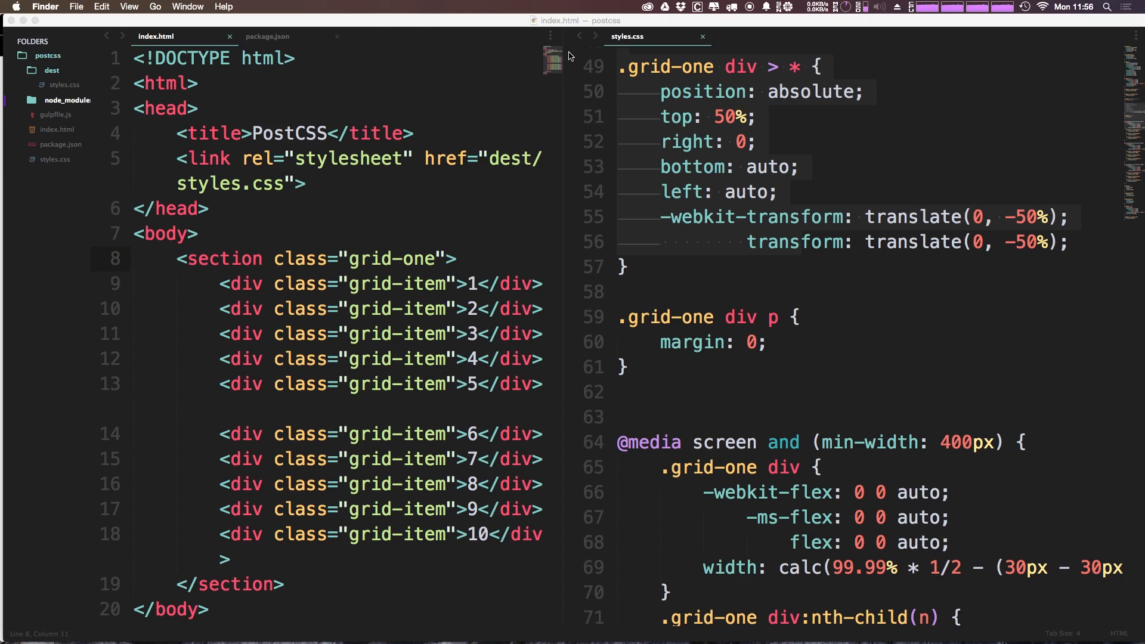
mouse_move(699, 161)
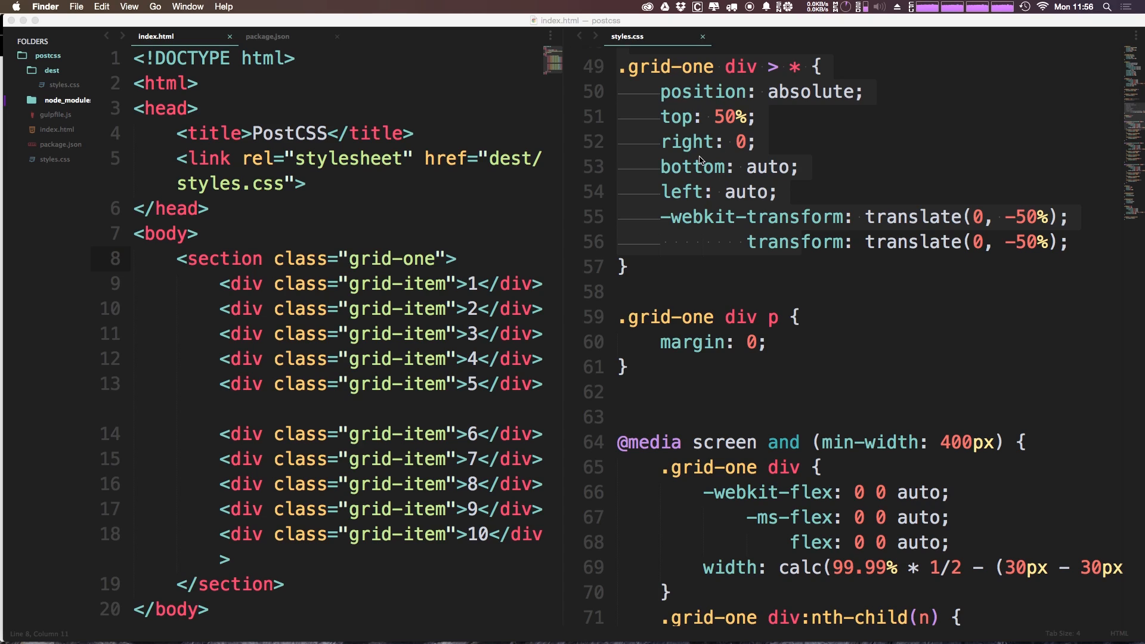
mouse_move(669, 150)
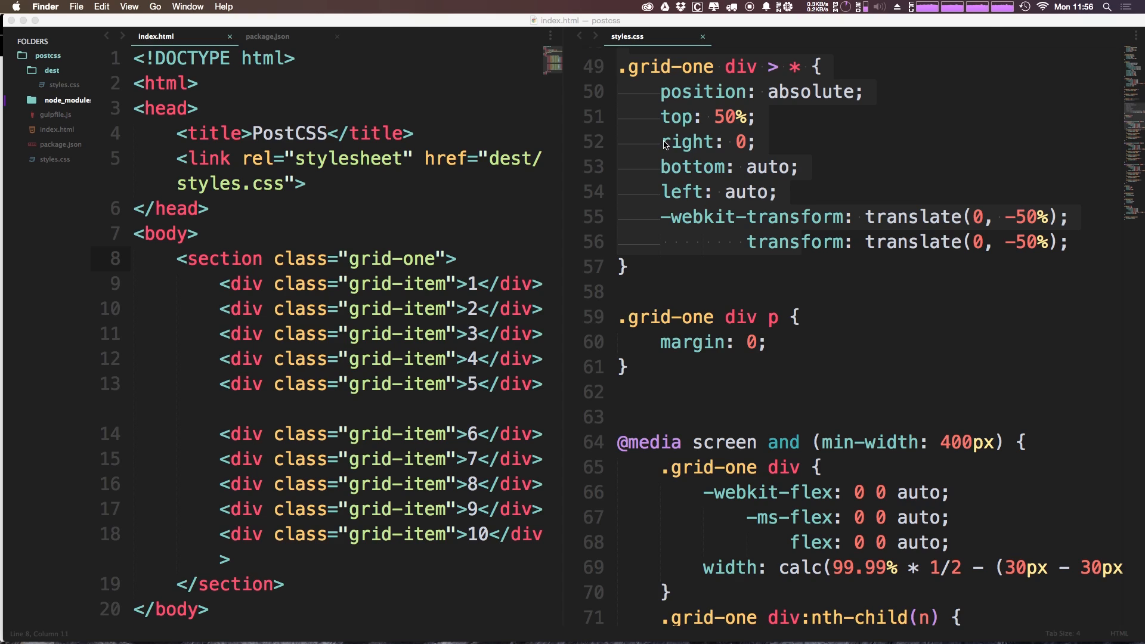
mouse_move(550, 121)
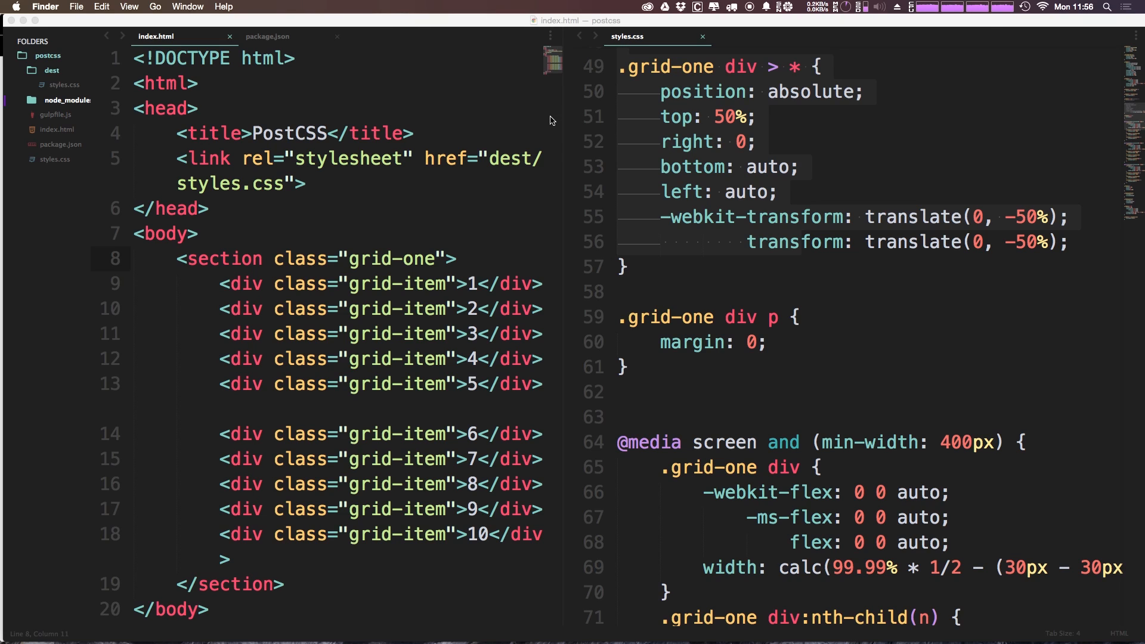